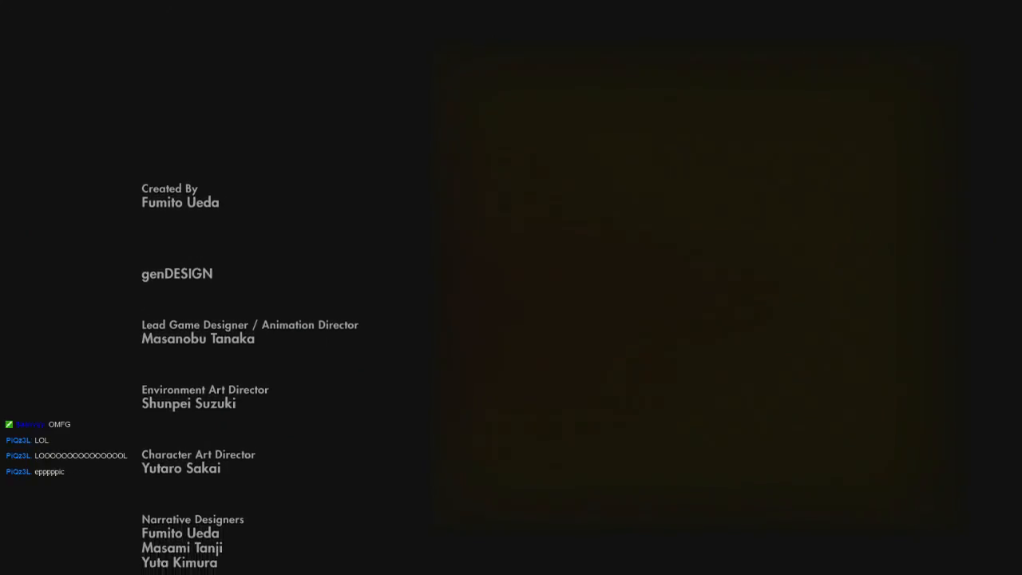
{"action": "scroll", "scroll_direction": "up", "scroll_amount": 3}
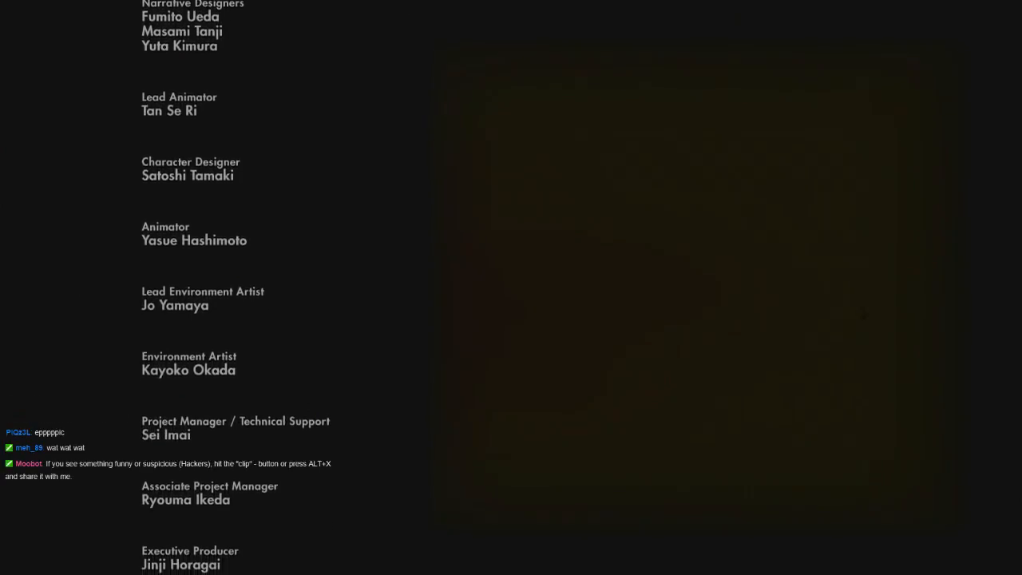
{"action": "scroll", "scroll_direction": "up", "scroll_amount": 3}
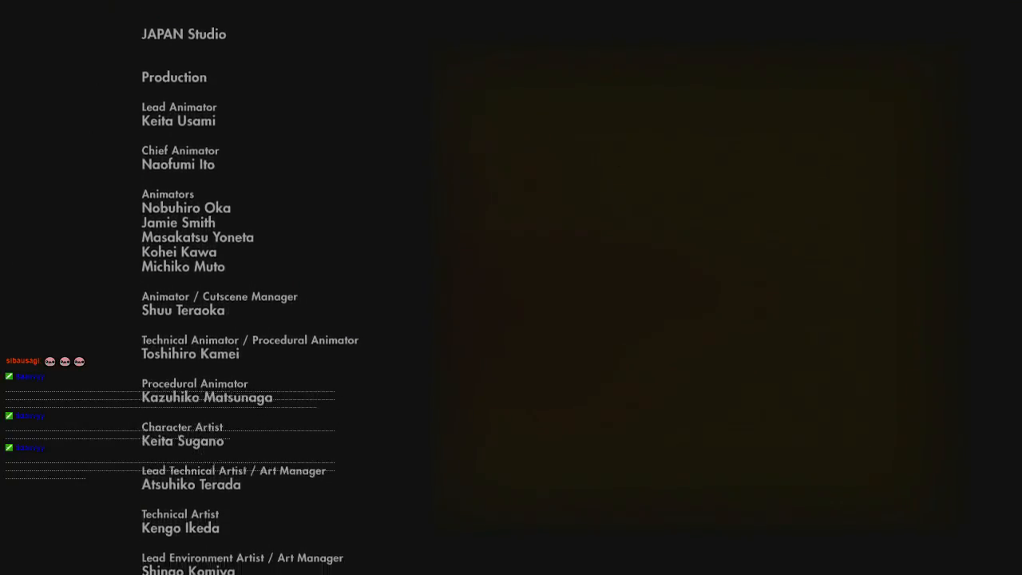
{"action": "scroll", "scroll_direction": "up", "scroll_amount": 3}
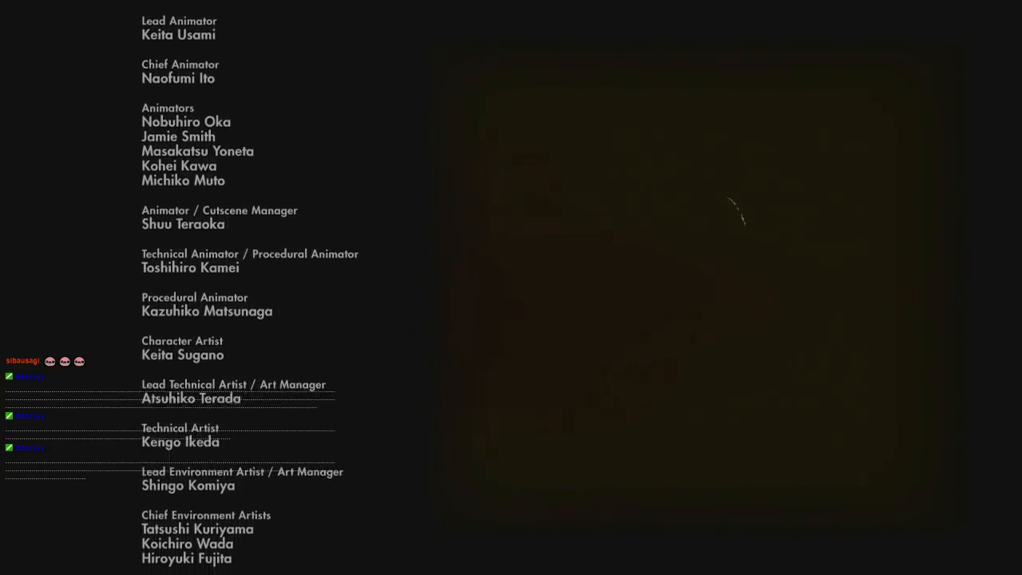
{"action": "scroll", "scroll_direction": "up", "scroll_amount": 3}
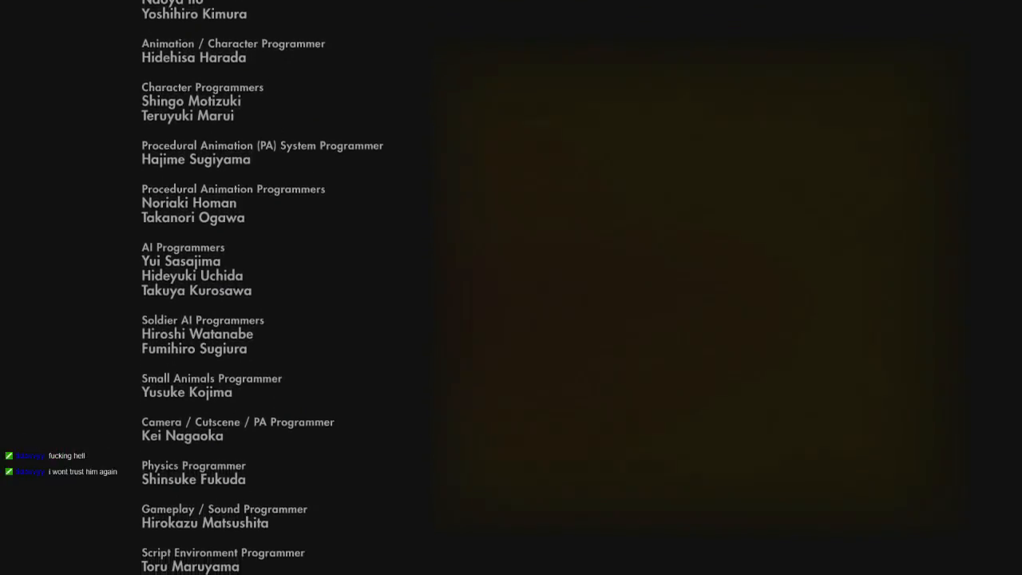
{"action": "scroll", "scroll_direction": "up", "scroll_amount": 3}
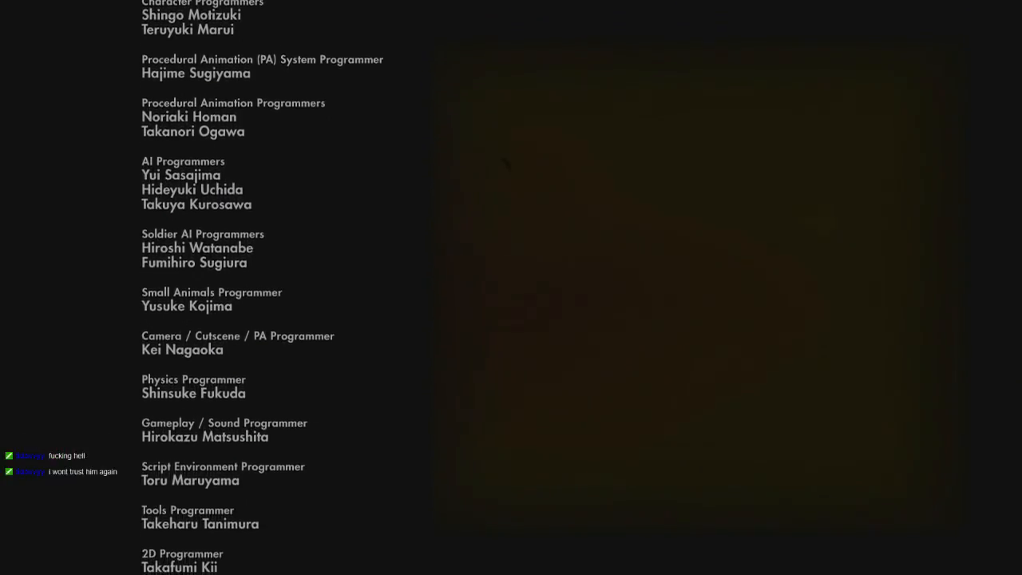